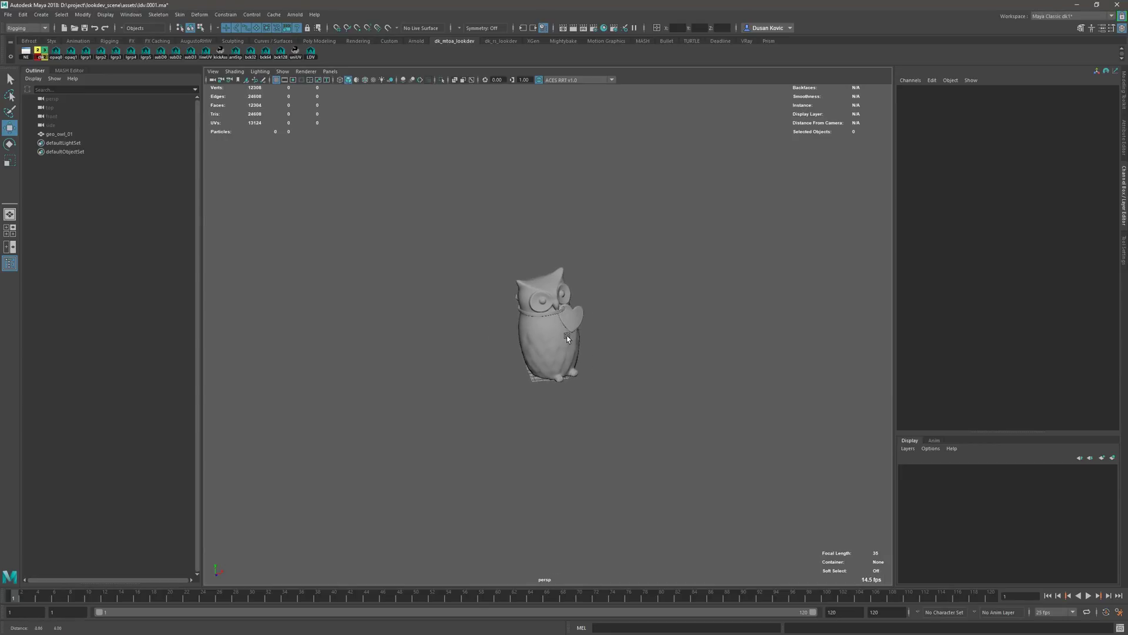
Import the LookDevKit from the shelf so the ground plane, camera, lights and shadow matte surround the owl
left_click_drag(565, 339, 518, 354)
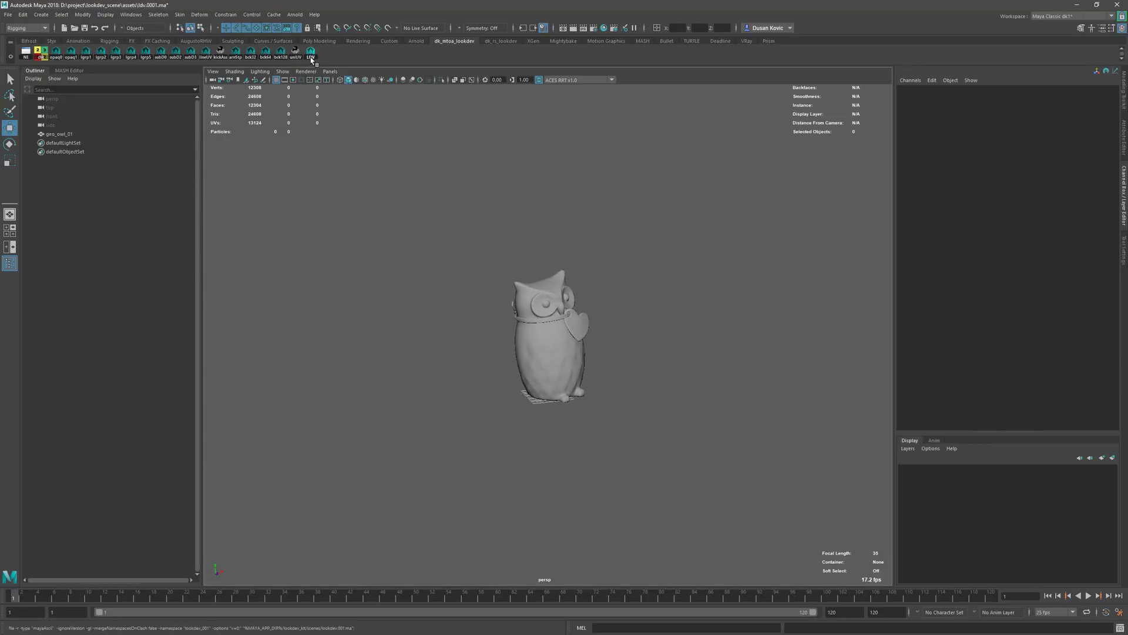
left_click(309, 56)
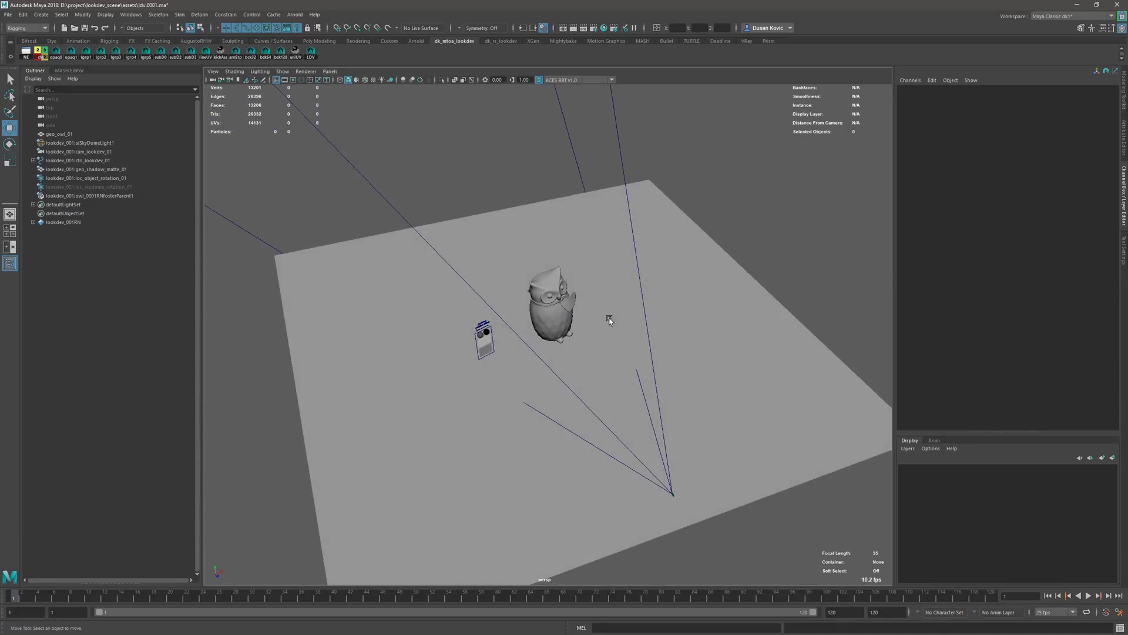
left_click_drag(610, 321, 555, 379)
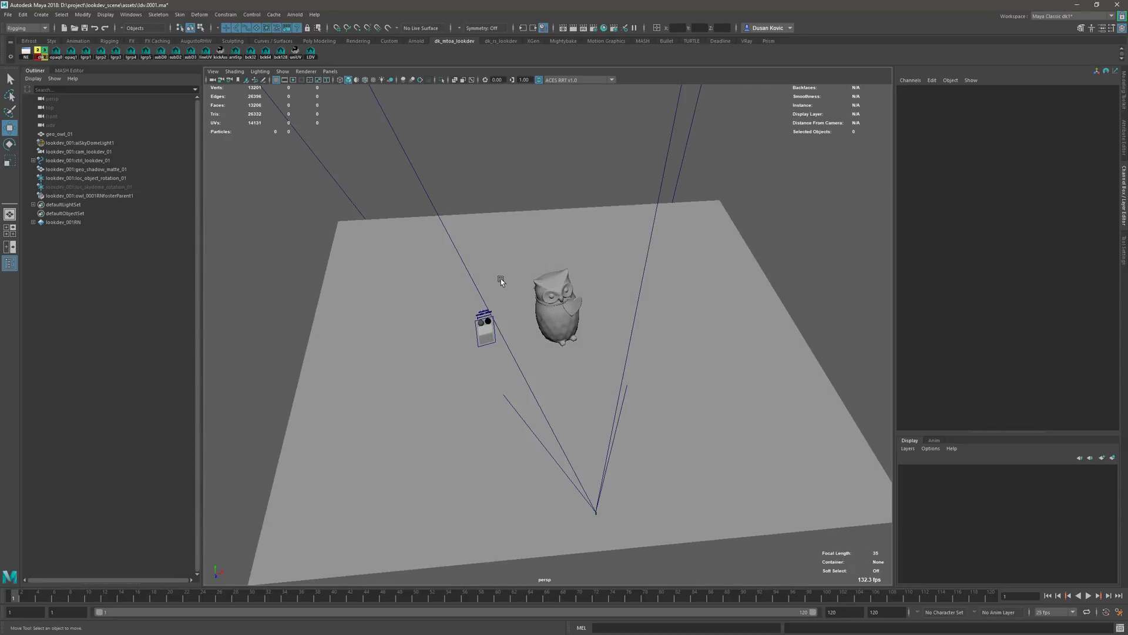
left_click(293, 14)
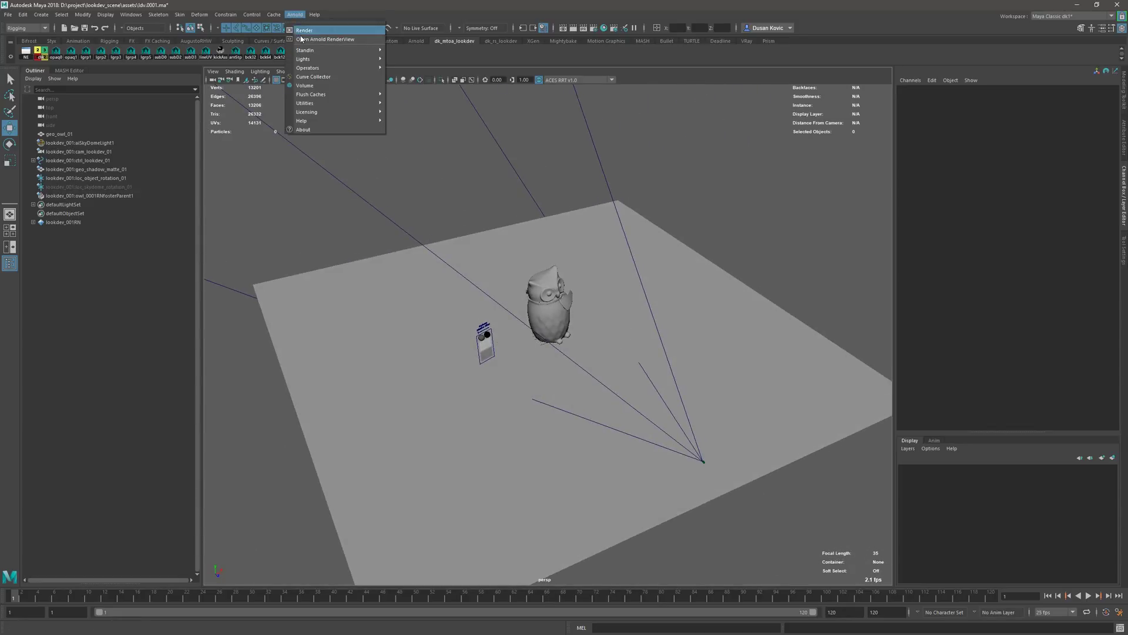
Start an interactive Arnold RenderView of the owl and hide the selected ground plane
left_click(324, 39)
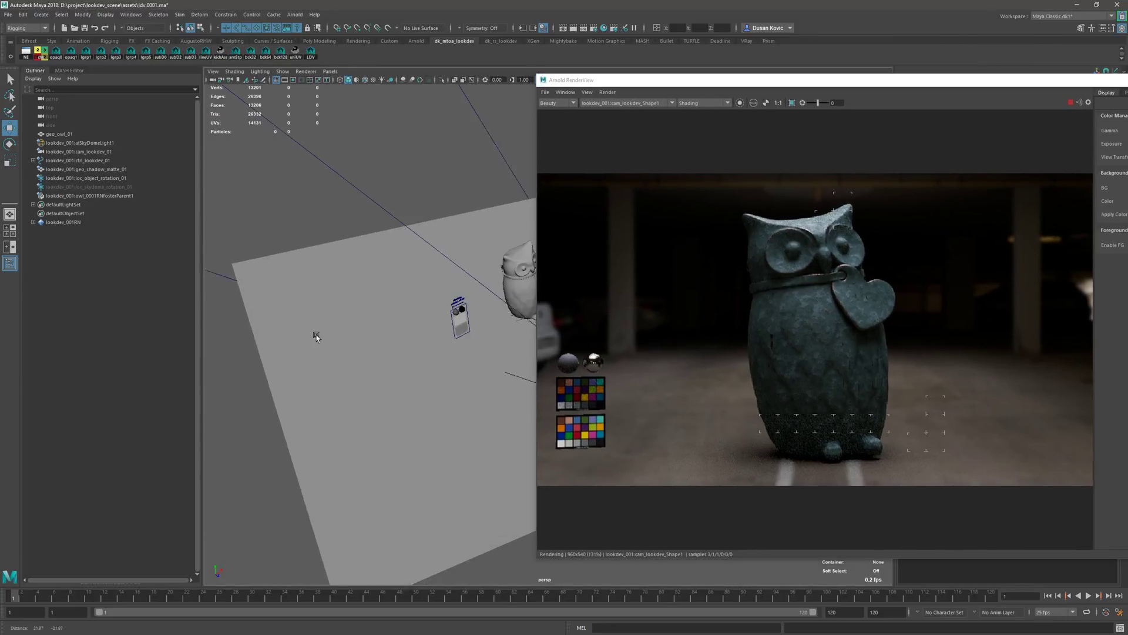
left_click(82, 170)
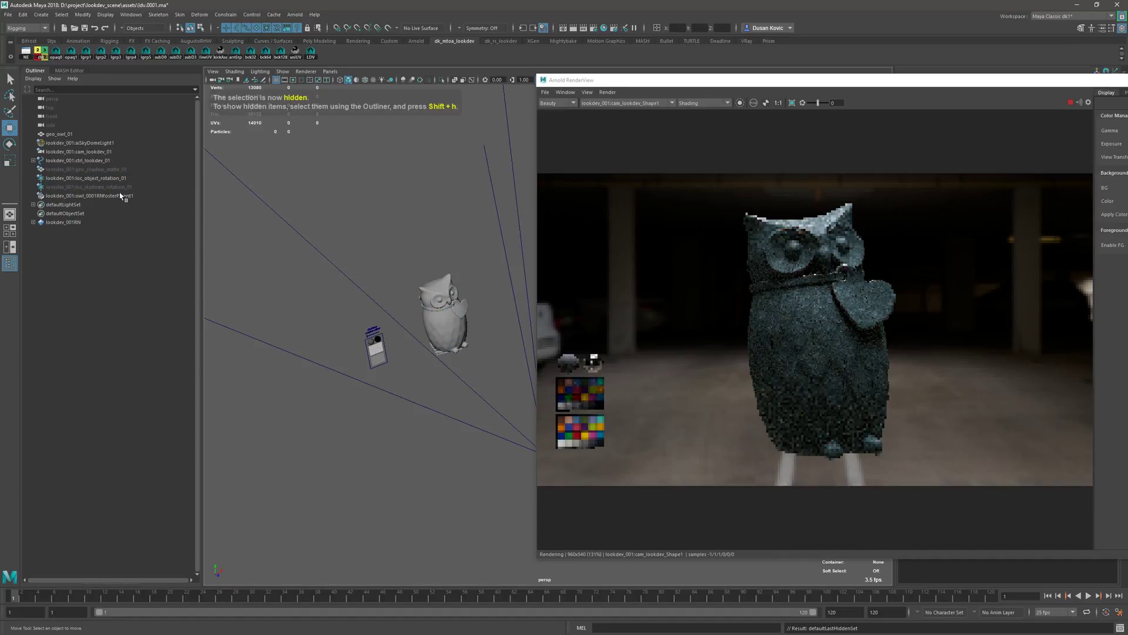
Unhide the shadow matte and switch aiSkyDomeLight1's HDR version to the cloudy-hills backdrop
left_click(86, 169)
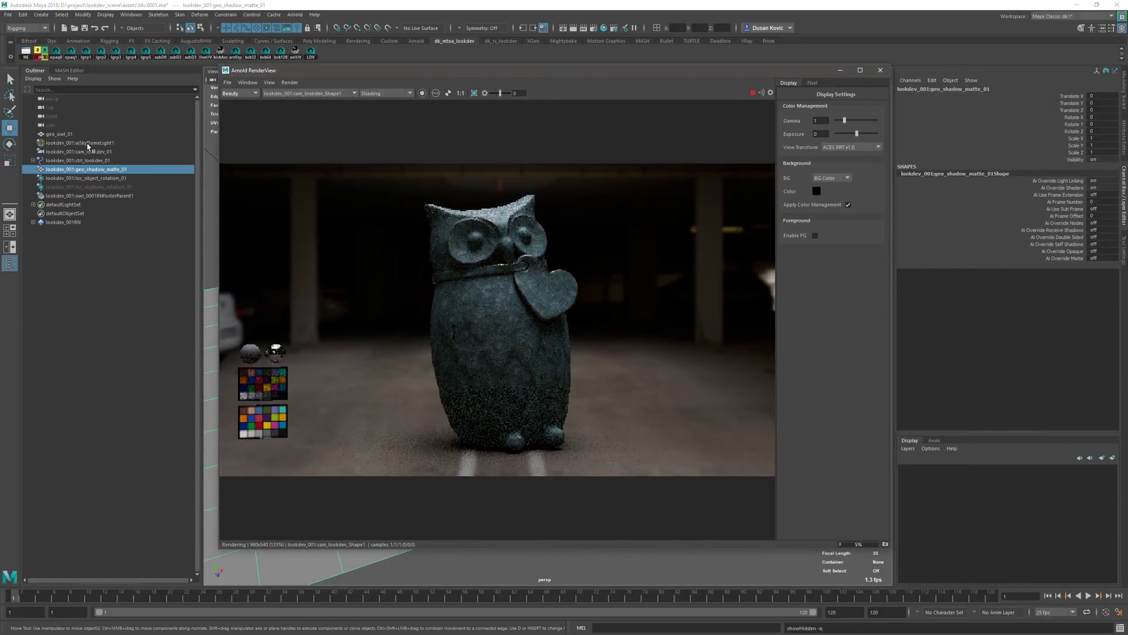
left_click(79, 143)
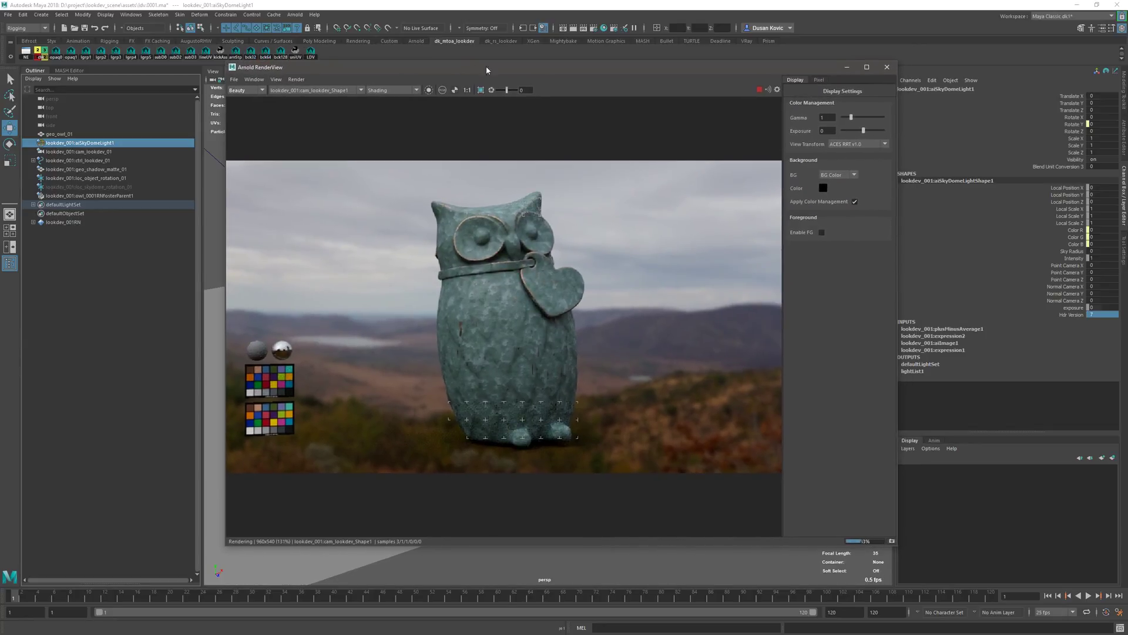
Close the Arnold RenderView and orbit the viewport to the camera rig
left_click(886, 66)
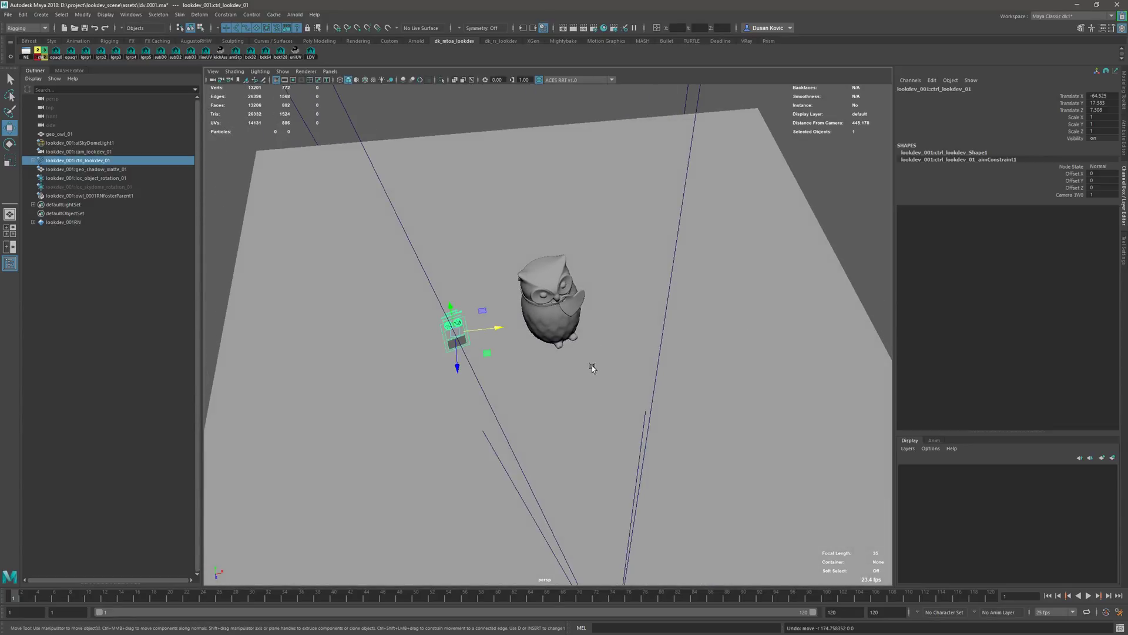
left_click_drag(590, 366, 842, 478)
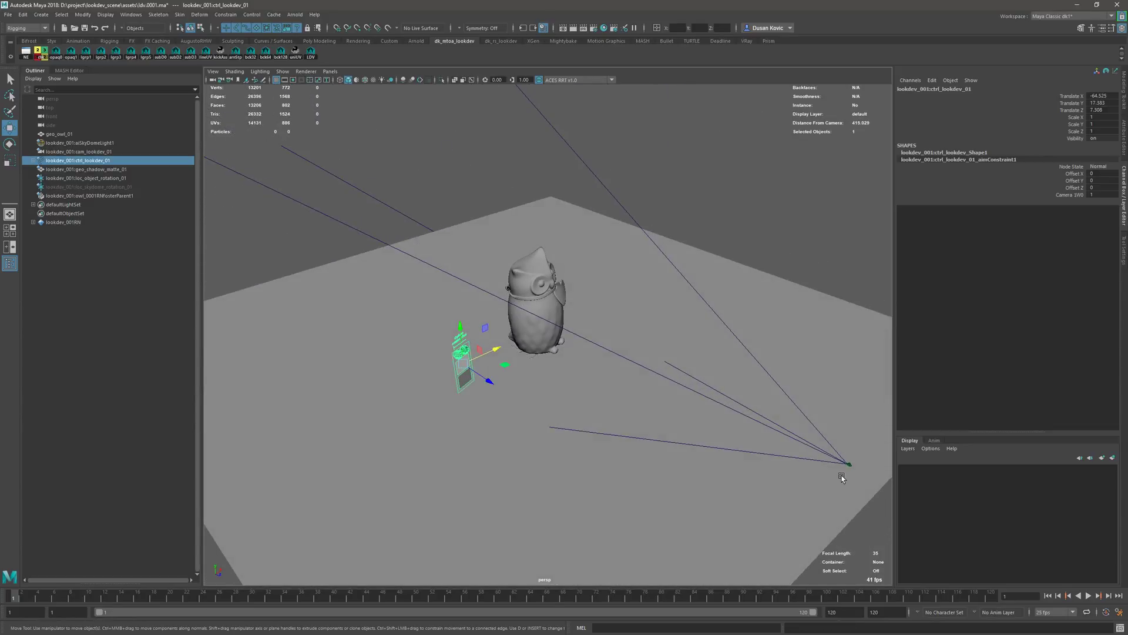
left_click_drag(842, 478, 553, 325)
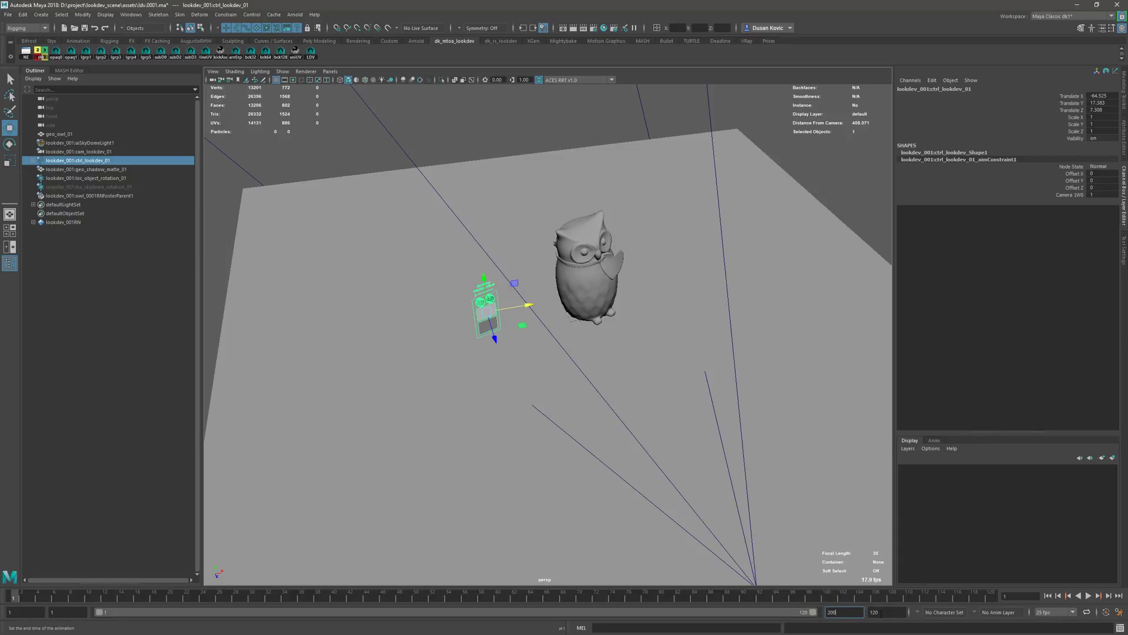
Set the animation end time to 200 and select loc_object_rotation_01 in the Outliner
type("200")
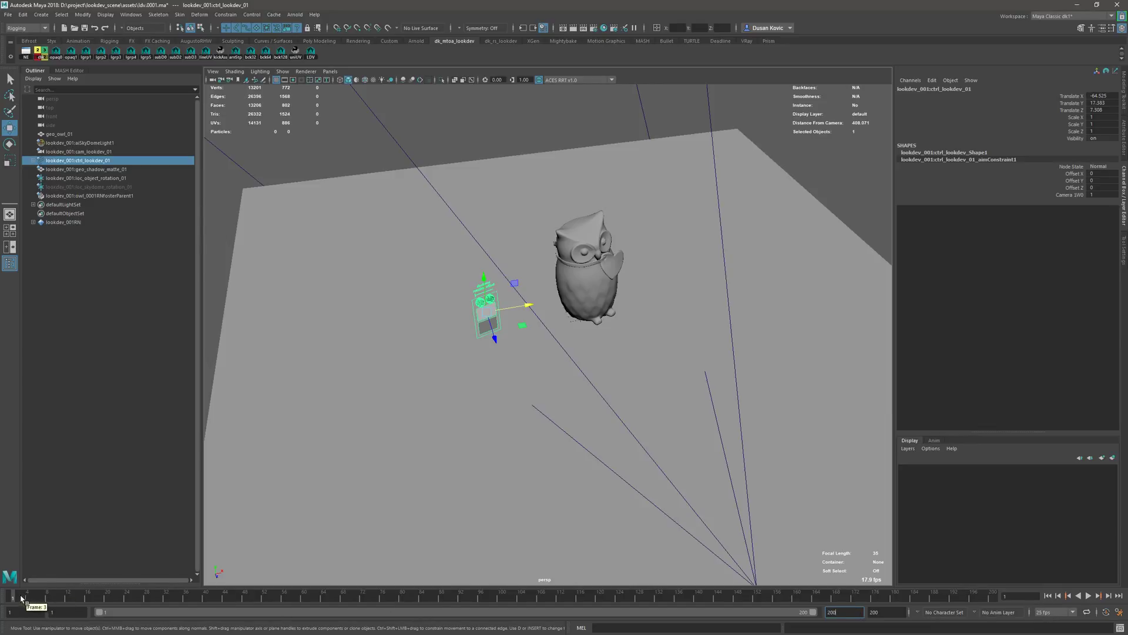
mouse_move(491, 605)
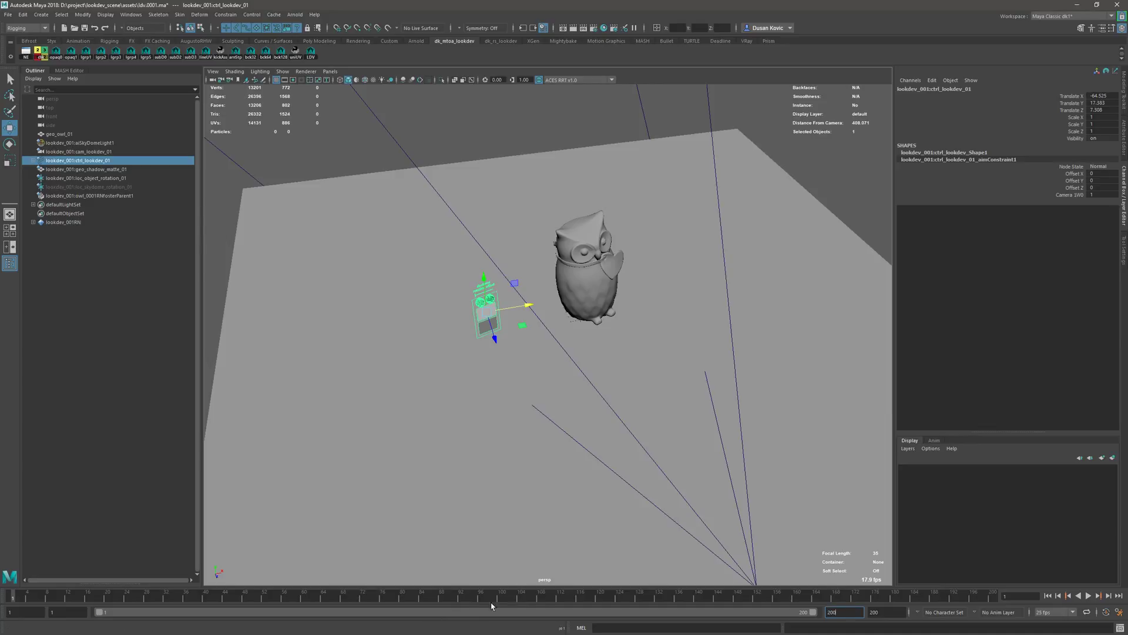
mouse_move(553, 557)
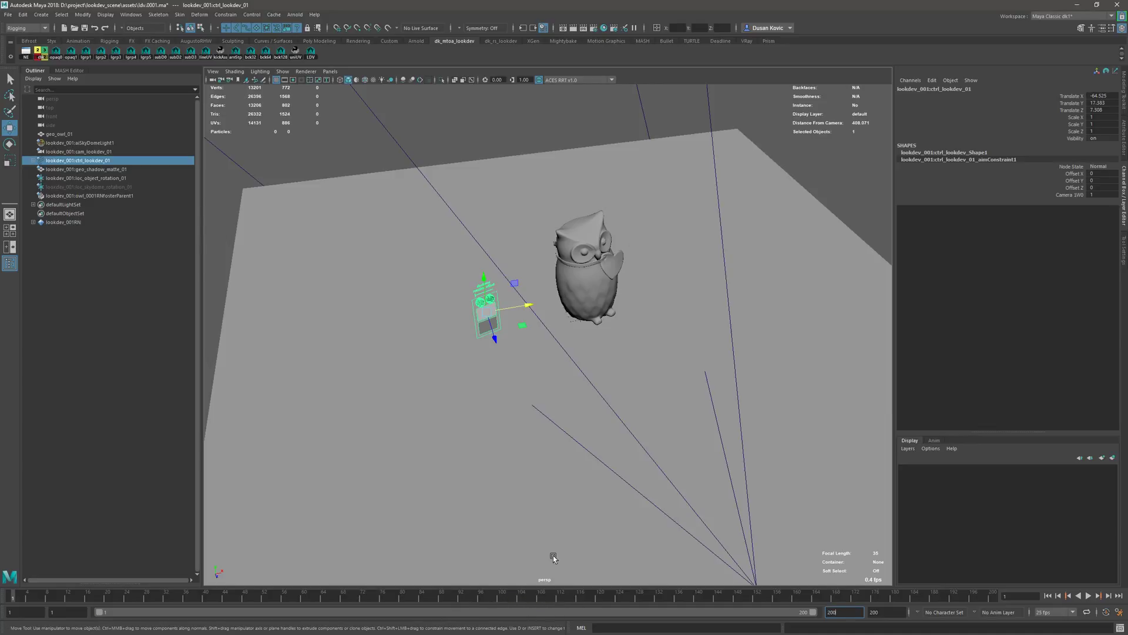
mouse_move(611, 365)
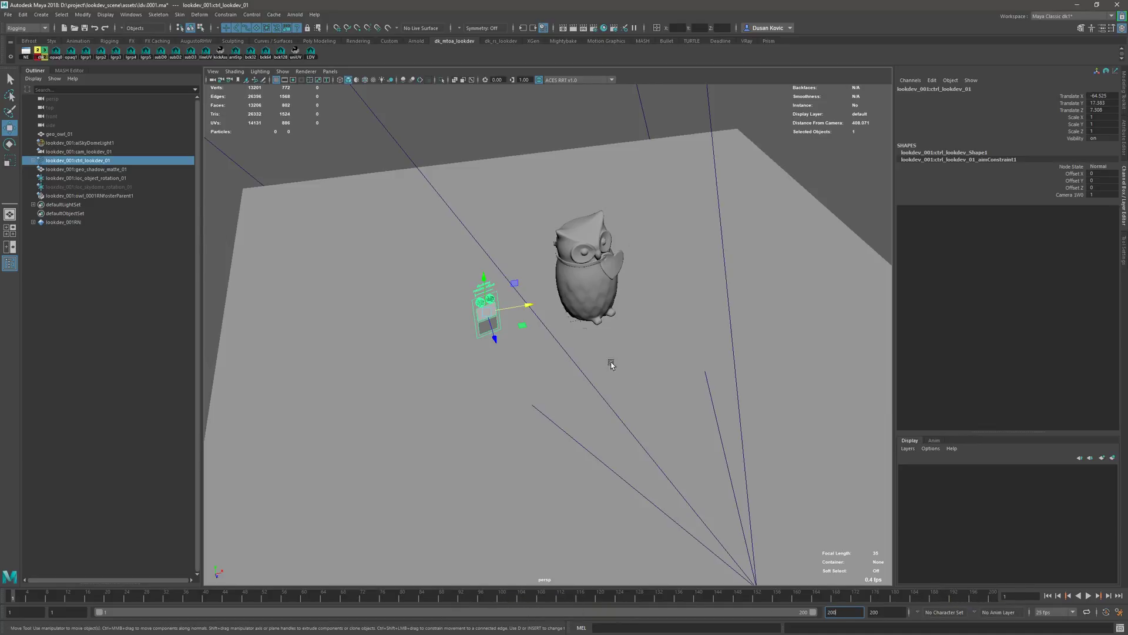
left_click_drag(611, 364, 515, 389)
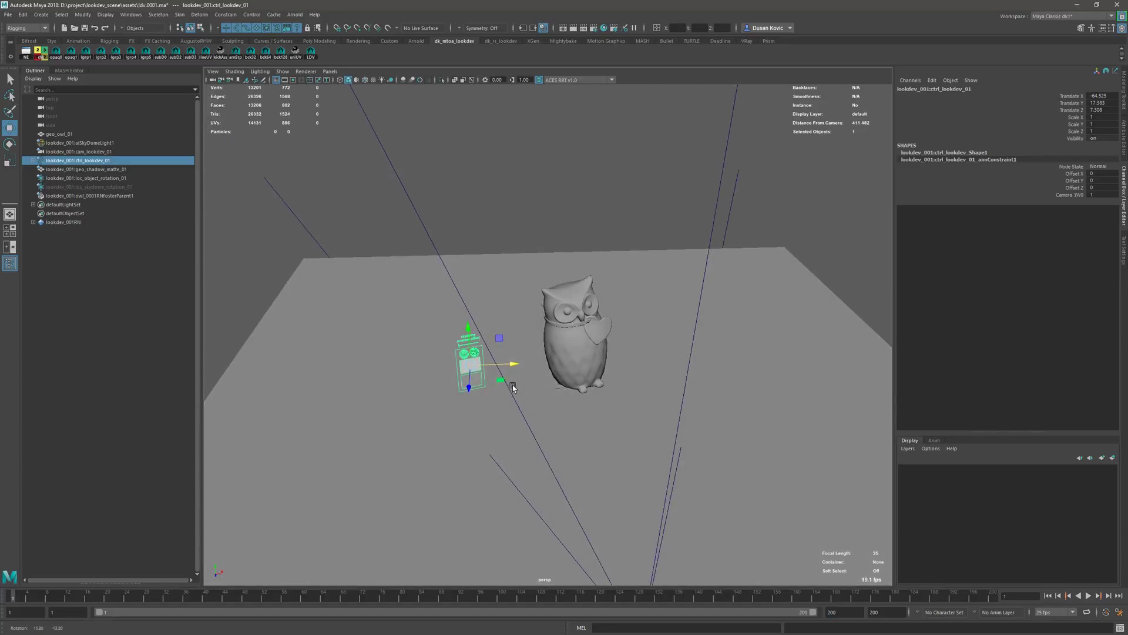
left_click(85, 178)
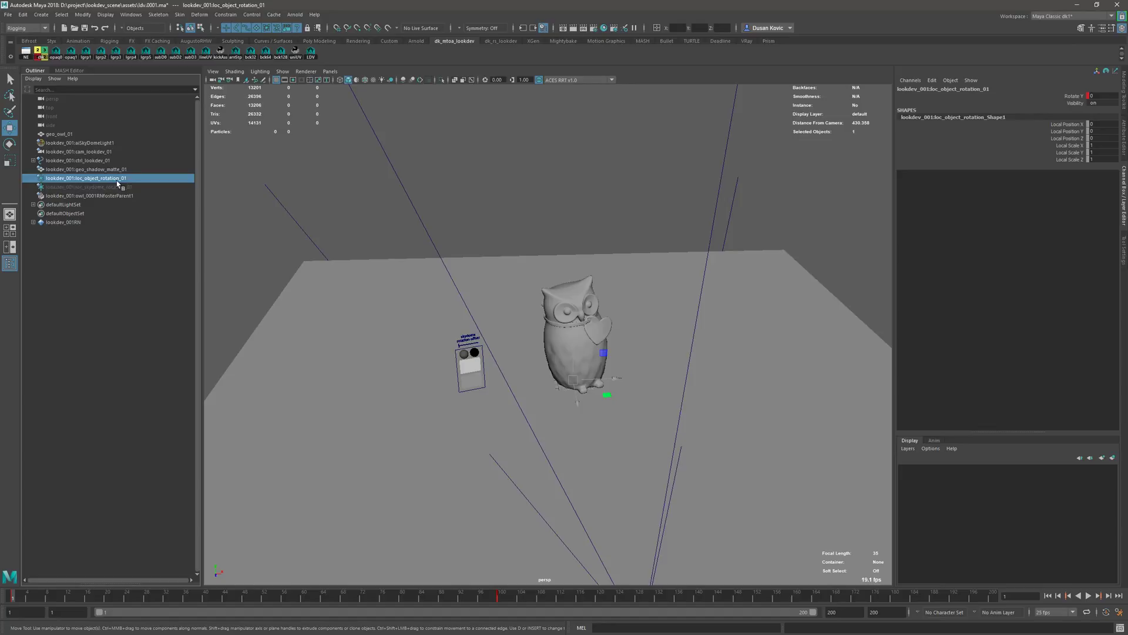
Add geo_owl_01 to the selection and parent-constrain it to the rotation locator
left_click(59, 134)
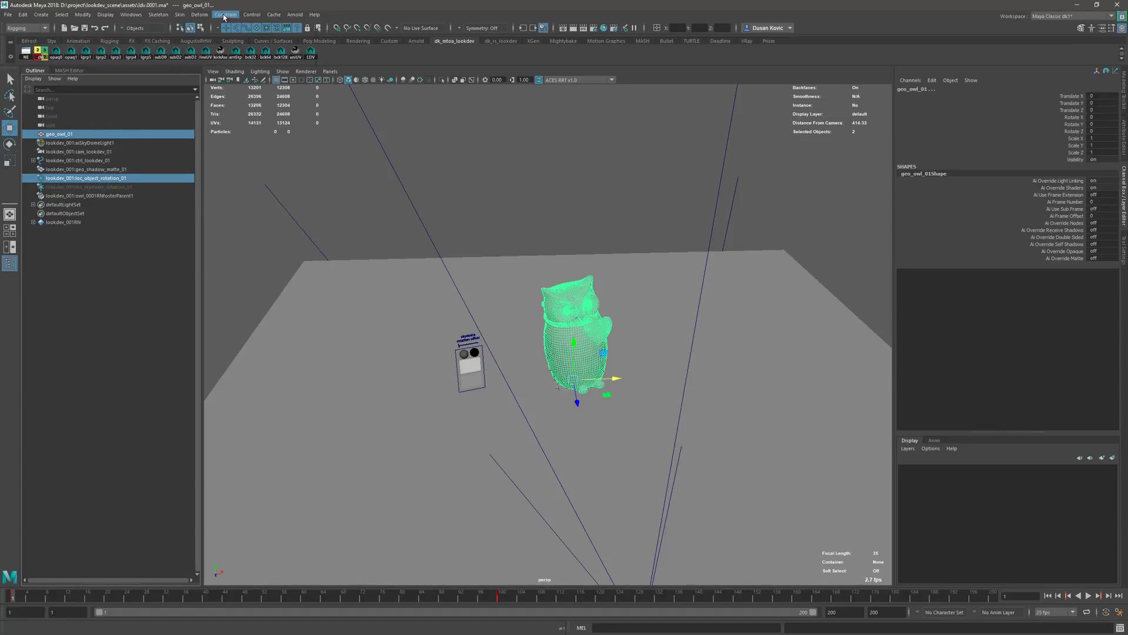
left_click(226, 14)
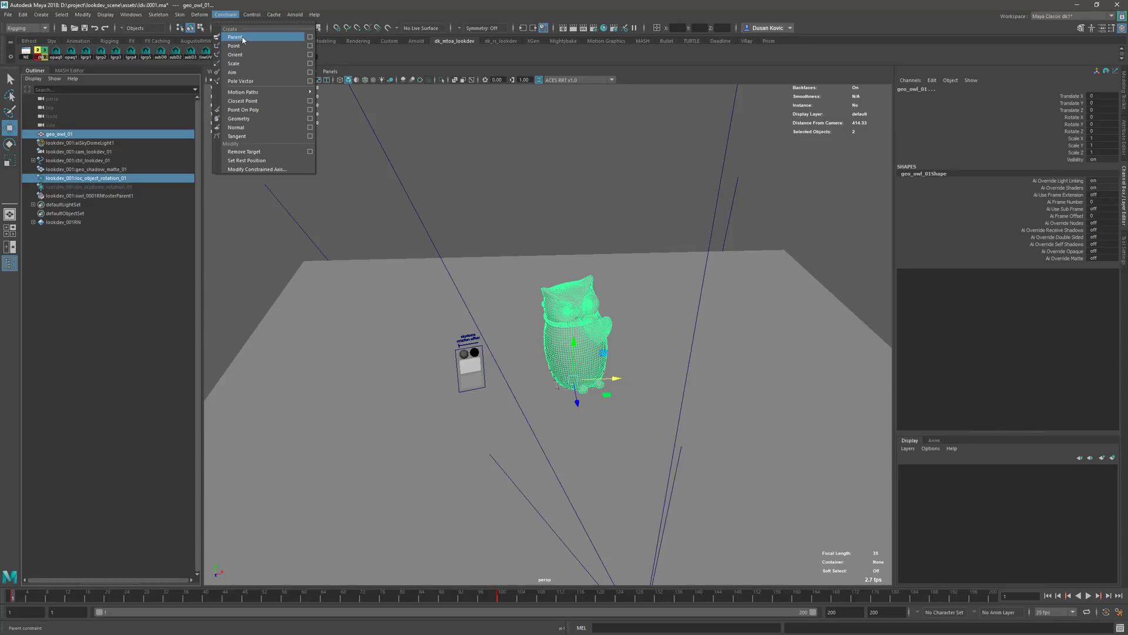
left_click(235, 37)
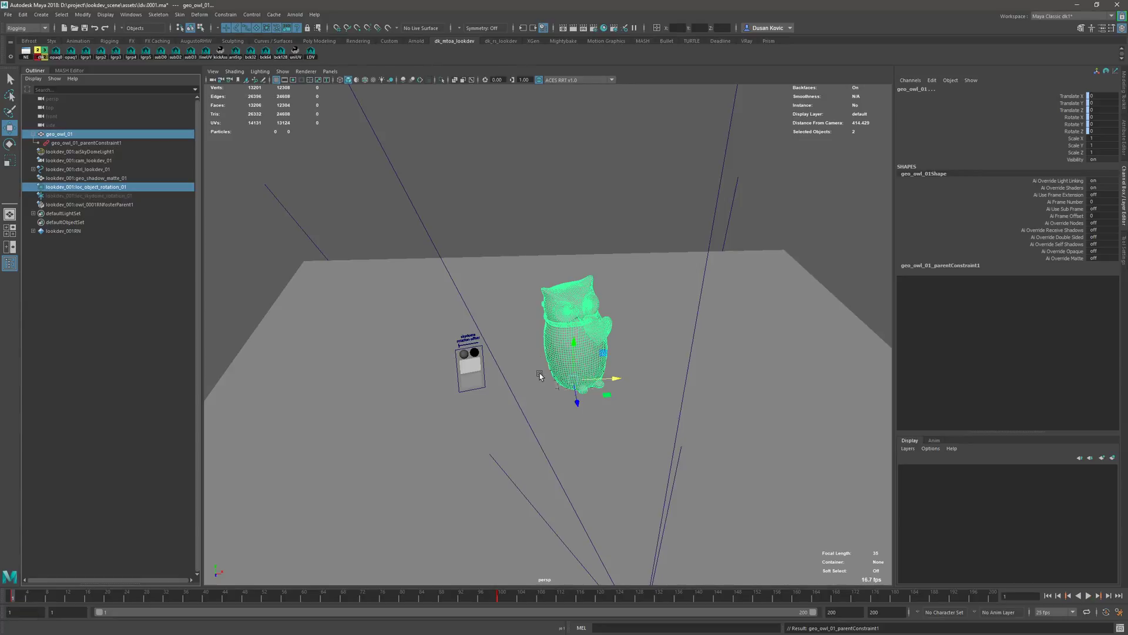
left_click(294, 14)
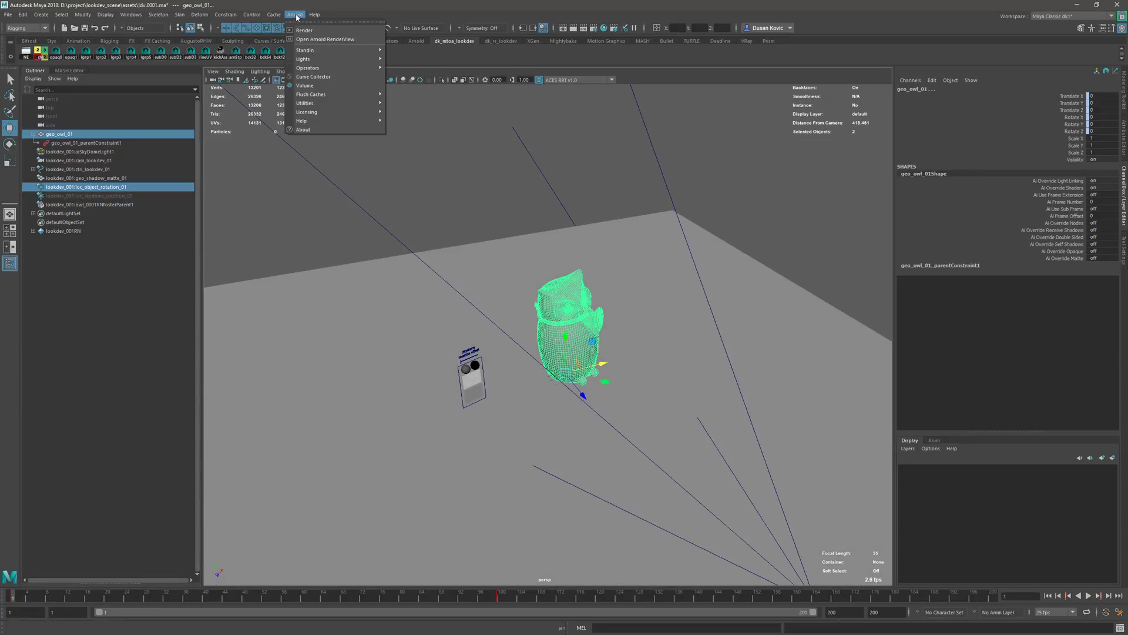
Reopen Arnold RenderView and scrub the Time Slider forward so the owl turns partway round
left_click(325, 39)
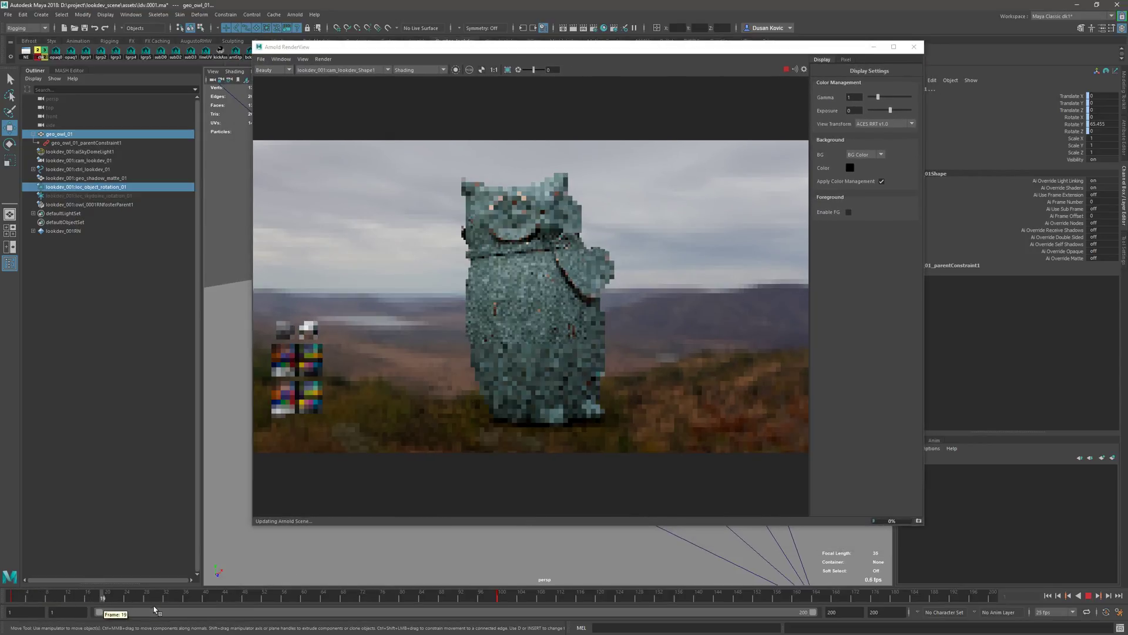
left_click_drag(103, 597, 424, 597)
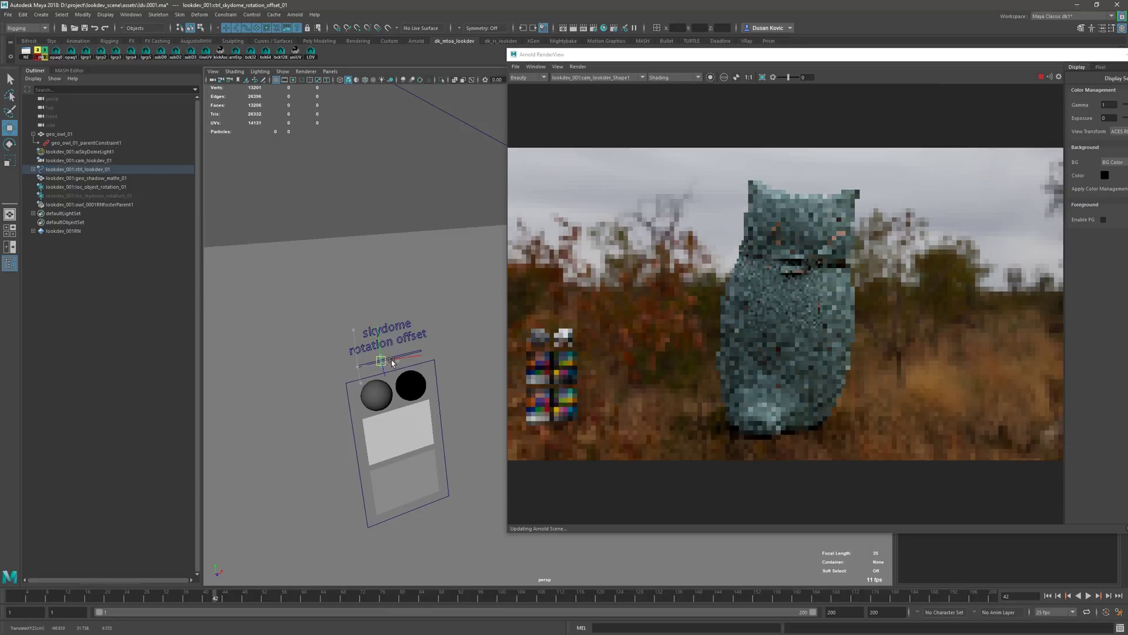
Drag the skydome rotation offset control to swing the backdrop round to cloudy hills
left_click_drag(381, 360, 404, 352)
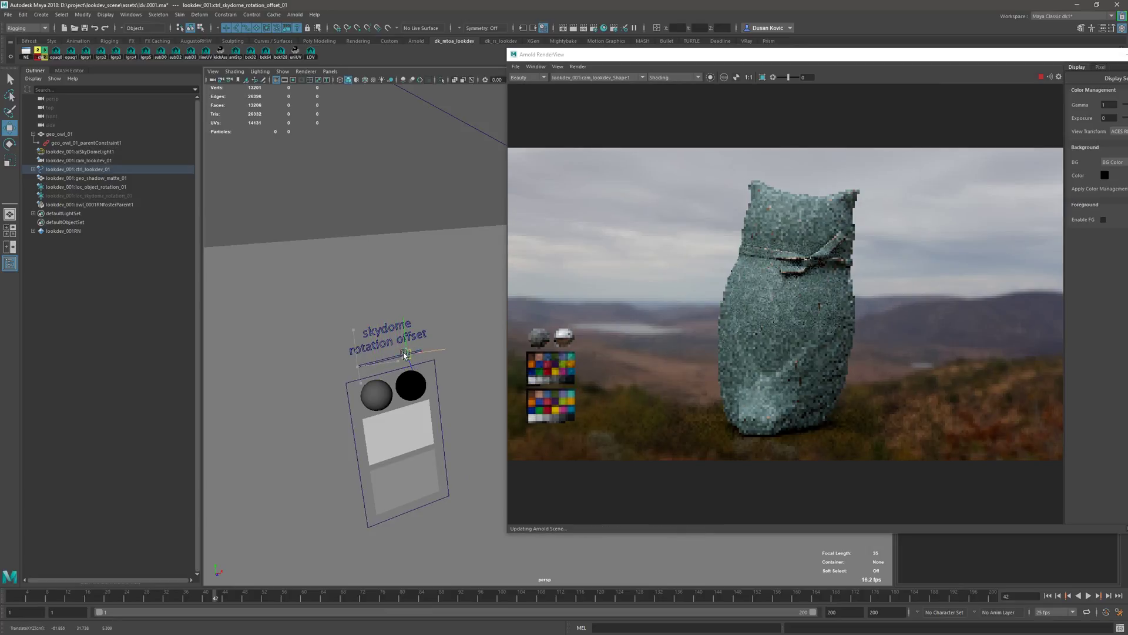